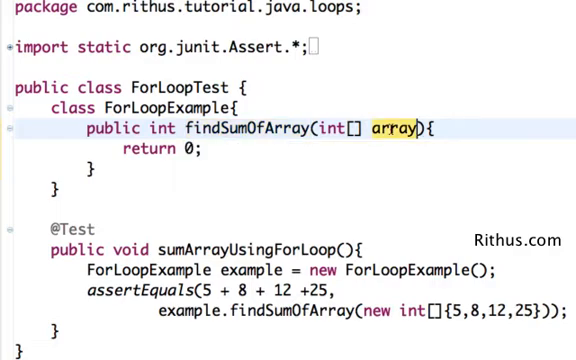
{"action": "mouse_move", "coordinate": [393, 128]}
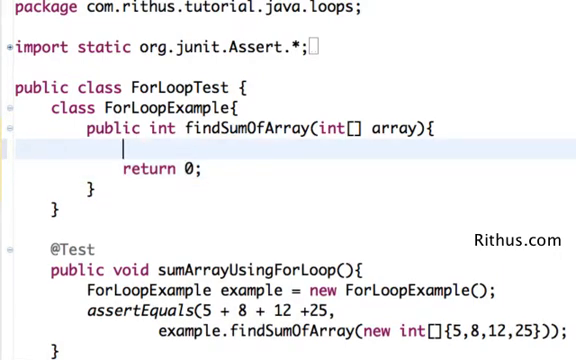
- Write a for(initialization;condition;increment) skeleton with a //body comment inside findSumOfArray
{"action": "type", "text": "for"}
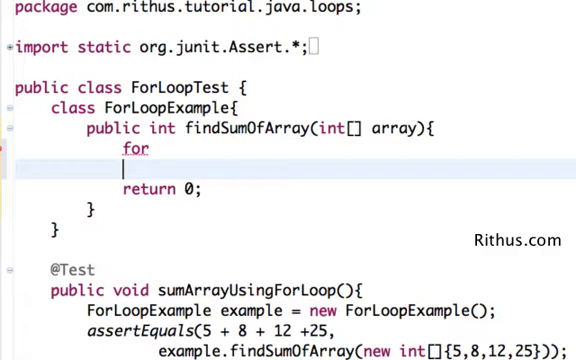
{"action": "type", "text": "("}
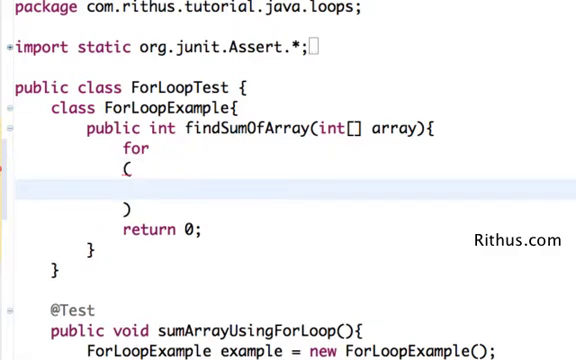
{"action": "type", "text": "ini"}
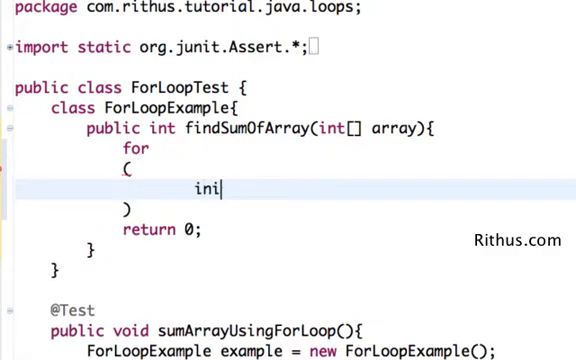
{"action": "type", "text": "tial"}
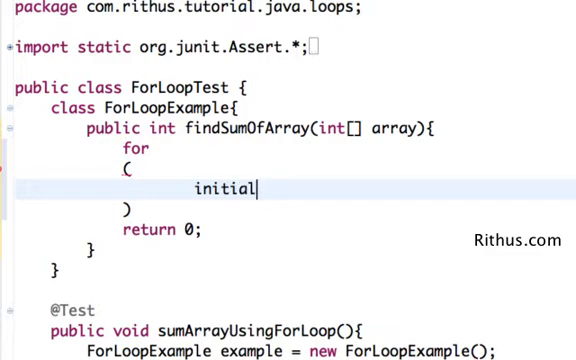
{"action": "type", "text": "ization"}
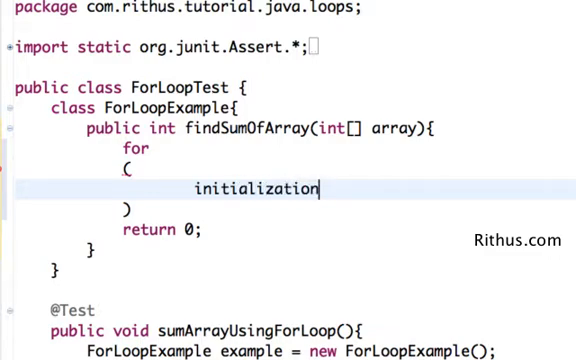
{"action": "type", "text": ";"}
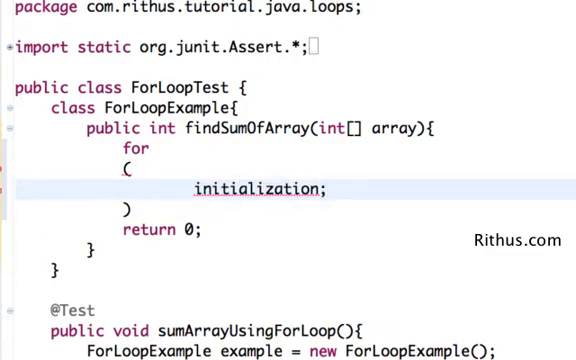
{"action": "type", "text": "condi"}
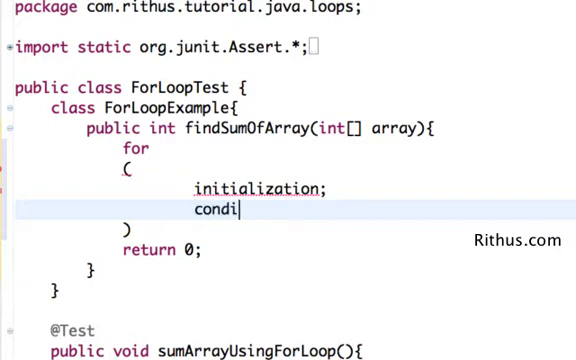
{"action": "type", "text": "tion;"}
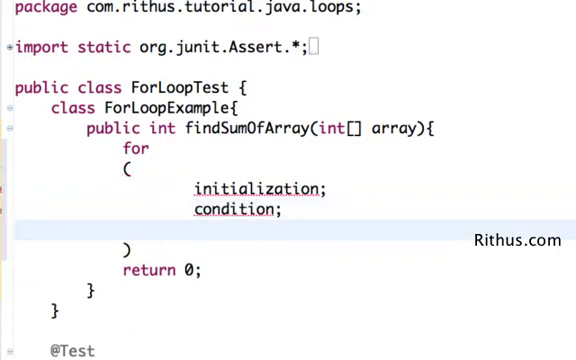
{"action": "type", "text": "increment"}
{"action": "left_click", "coordinate": [127, 249]}
{"action": "type", "text": "{"}
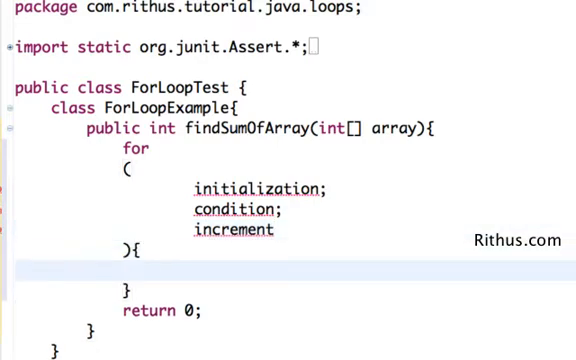
{"action": "type", "text": "//bp"}
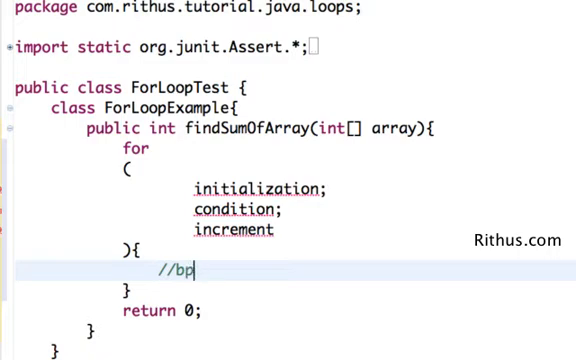
{"action": "type", "text": "ody"}
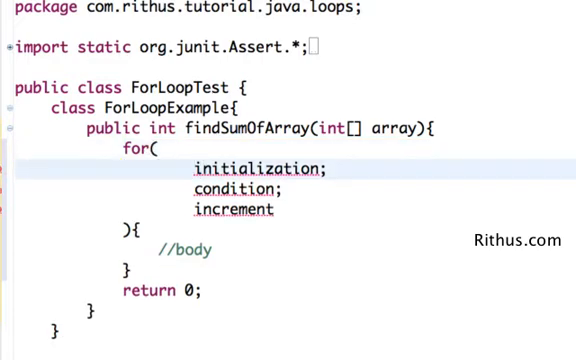
- Add 'int sum = 0;' and 'int length = array.length;' above the for loop
{"action": "double_click", "coordinate": [250, 169]}
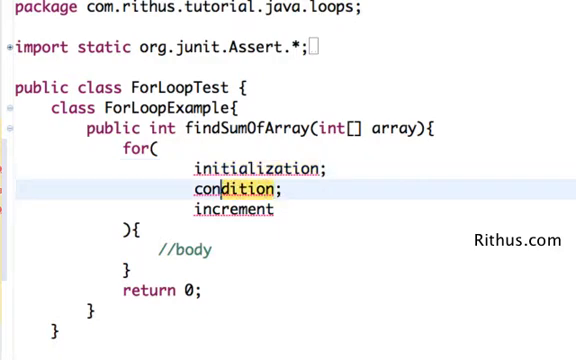
{"action": "left_click", "coordinate": [227, 210]}
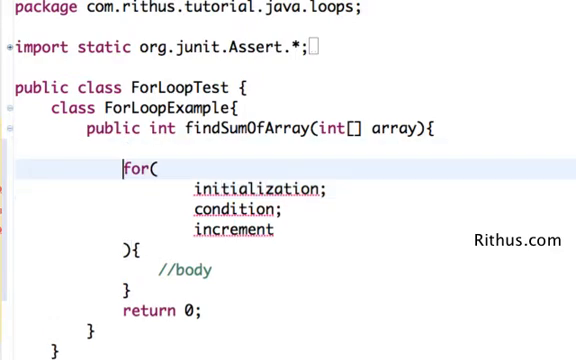
{"action": "type", "text": "i"}
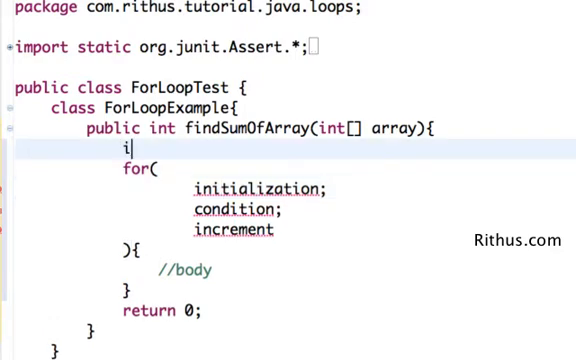
{"action": "type", "text": "nt sum ="}
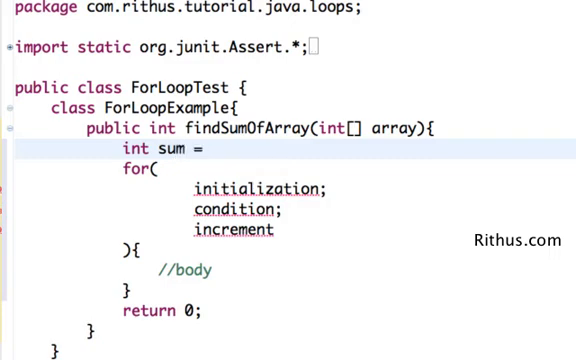
{"action": "type", "text": "0;"}
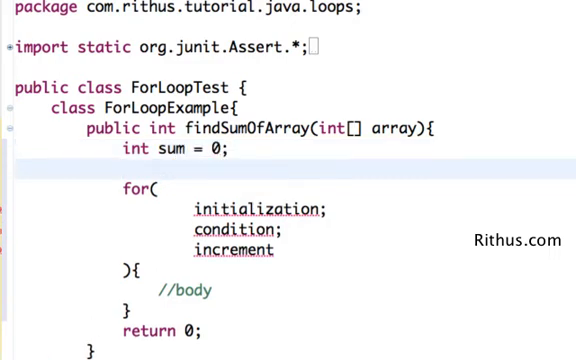
{"action": "type", "text": "int"}
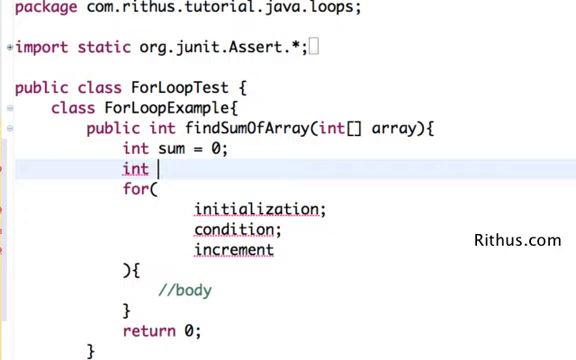
{"action": "type", "text": "length = array"}
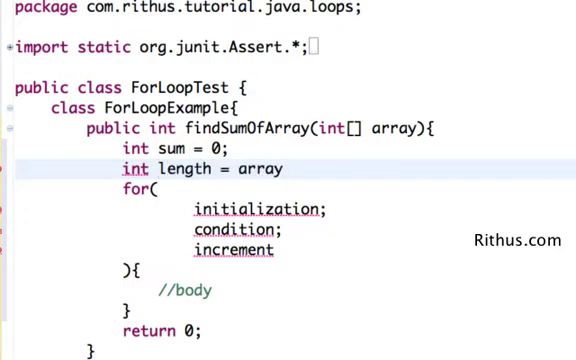
{"action": "type", "text": ".length;"}
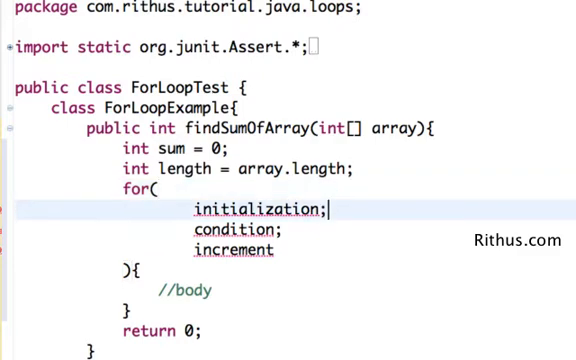
- Replace the initialization placeholder with 'int counter = 0' and comment it //initialization
{"action": "double_click", "coordinate": [255, 211]}
{"action": "type", "text": "int count;"}
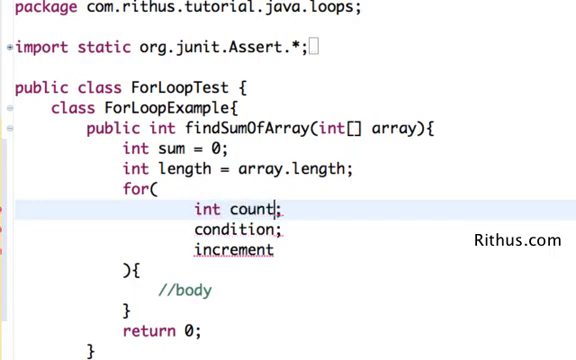
{"action": "type", "text": "er ="}
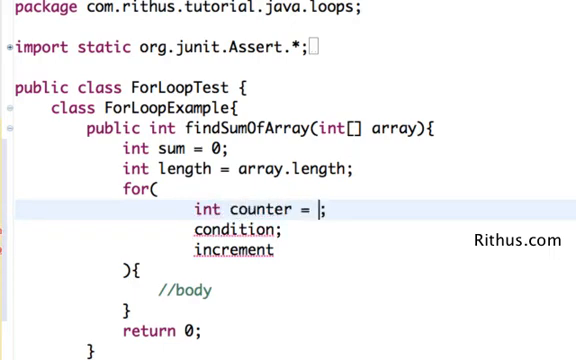
{"action": "type", "text": "0"}
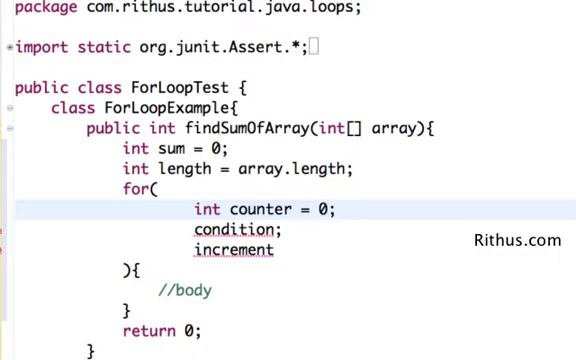
{"action": "type", "text": "//initio"}
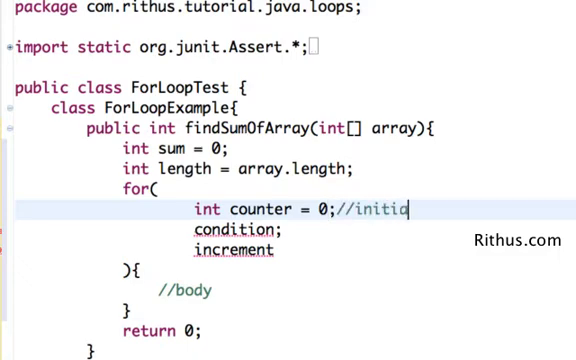
{"action": "type", "text": "alization"}
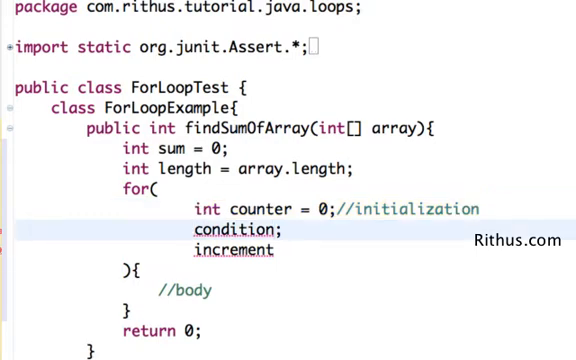
- Fill the loop header with 'counter<length' commented //condition and 'counter++' as increment
{"action": "left_click", "coordinate": [272, 231]}
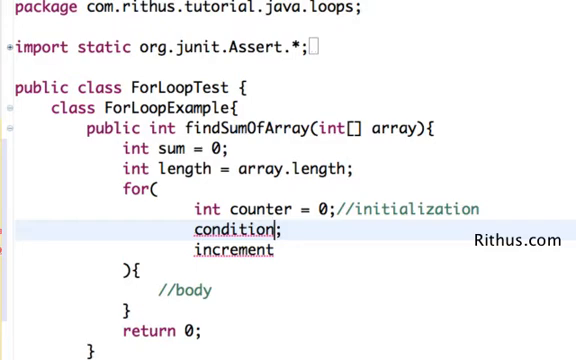
{"action": "type", "text": "<"}
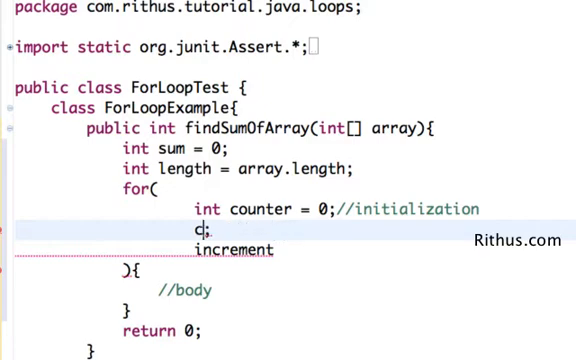
{"action": "type", "text": "ounter<length"}
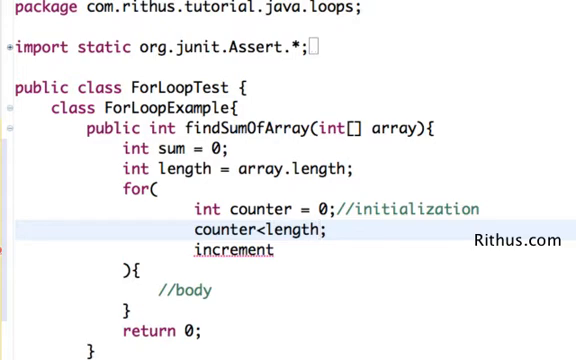
{"action": "type", "text": "//"}
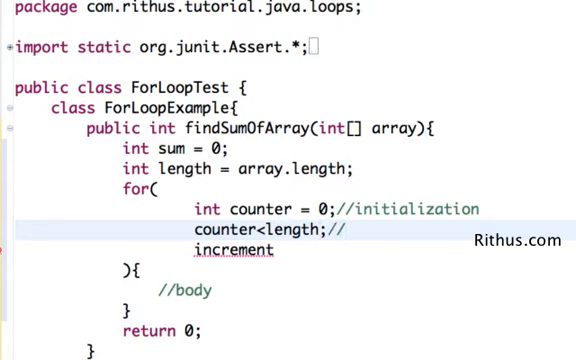
{"action": "type", "text": "condition"}
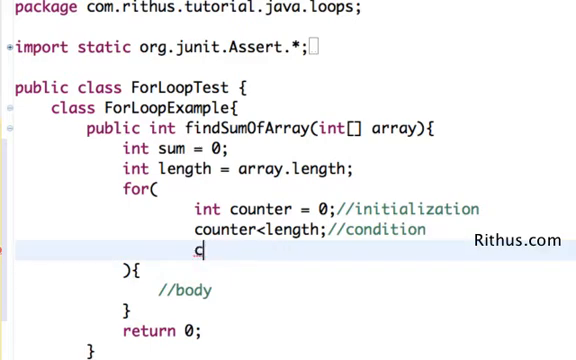
{"action": "type", "text": "ounter++;"}
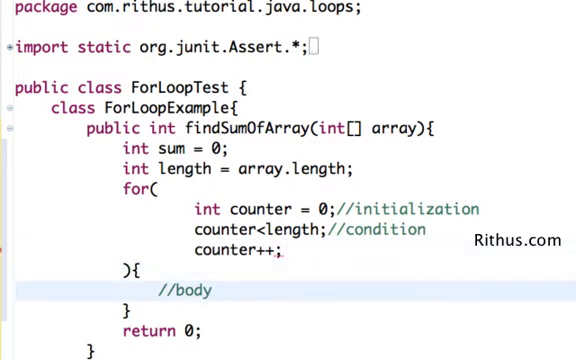
{"action": "left_click", "coordinate": [168, 290]}
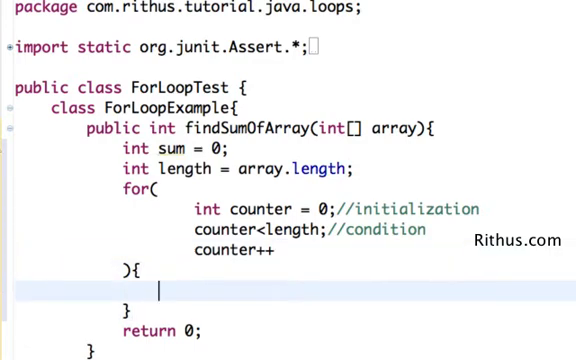
- Comment counter++ as //increment, add 'sum = sum + array[counter];' to the body, return sum
{"action": "type", "text": "//"}
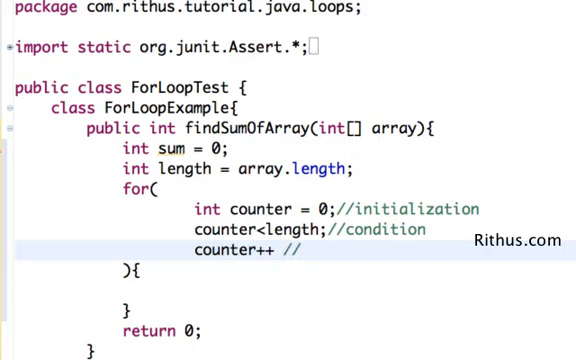
{"action": "type", "text": "increment"}
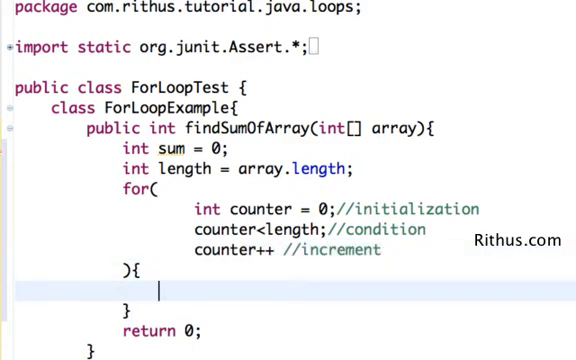
{"action": "type", "text": "sum = s"}
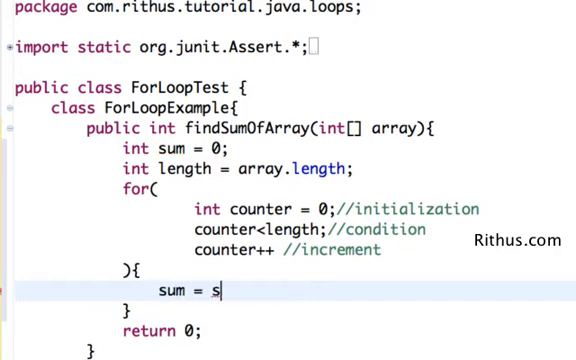
{"action": "type", "text": "um +"}
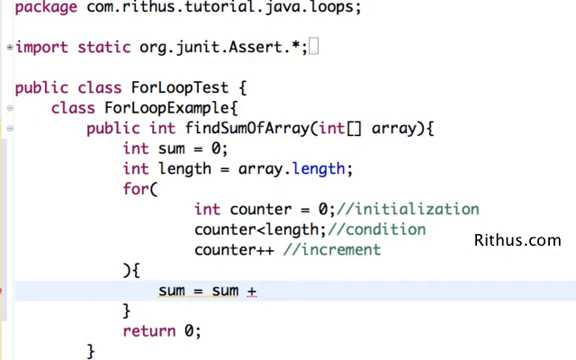
{"action": "type", "text": "array"}
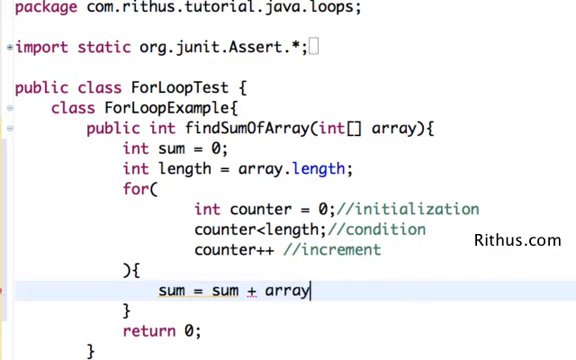
{"action": "type", "text": "[co]"}
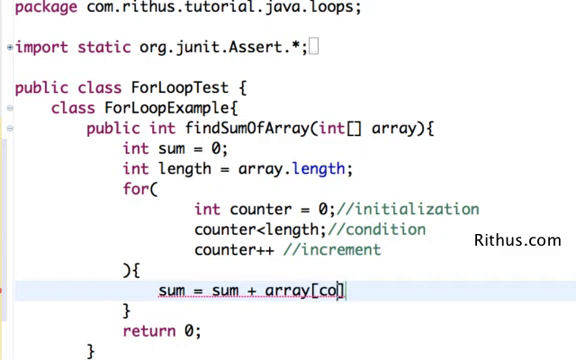
{"action": "type", "text": "unter];"}
{"action": "left_click", "coordinate": [162, 330]}
{"action": "type", "text": "s"}
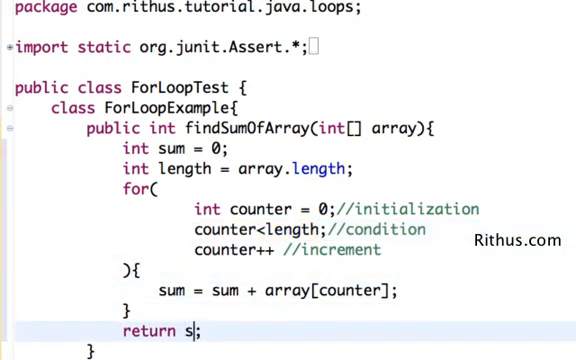
{"action": "type", "text": "um"}
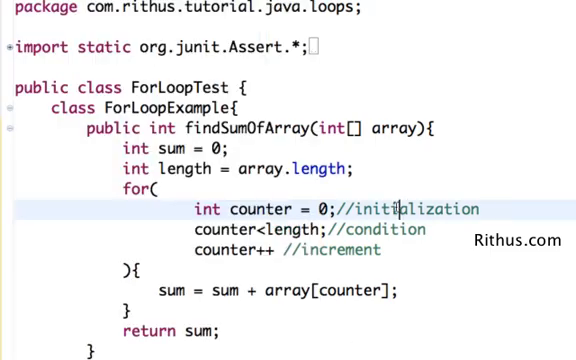
{"action": "scroll", "scroll_direction": "down", "scroll_amount": 3}
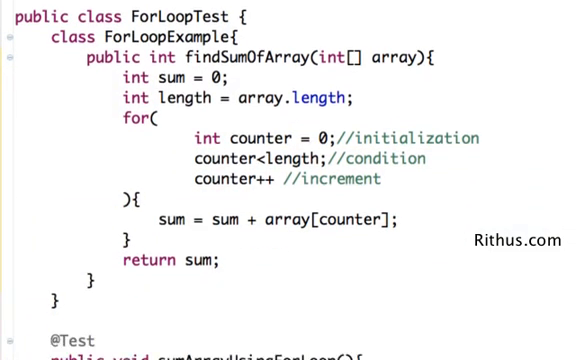
- Change the assertEquals expected value from '5 + 8 + 12 +25' to 50
{"action": "scroll", "scroll_direction": "down", "scroll_amount": 3}
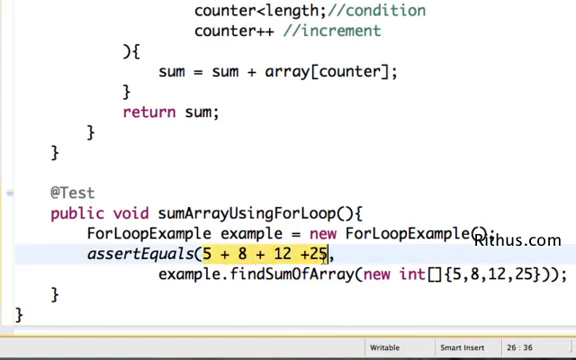
{"action": "type", "text": "50"}
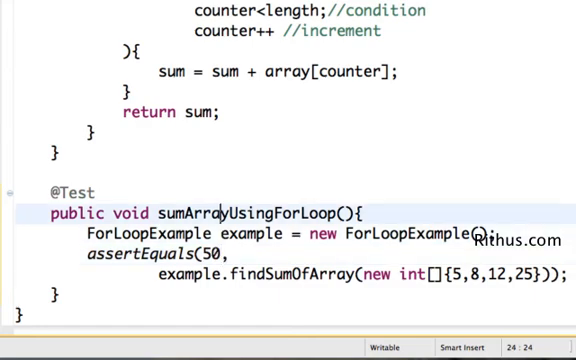